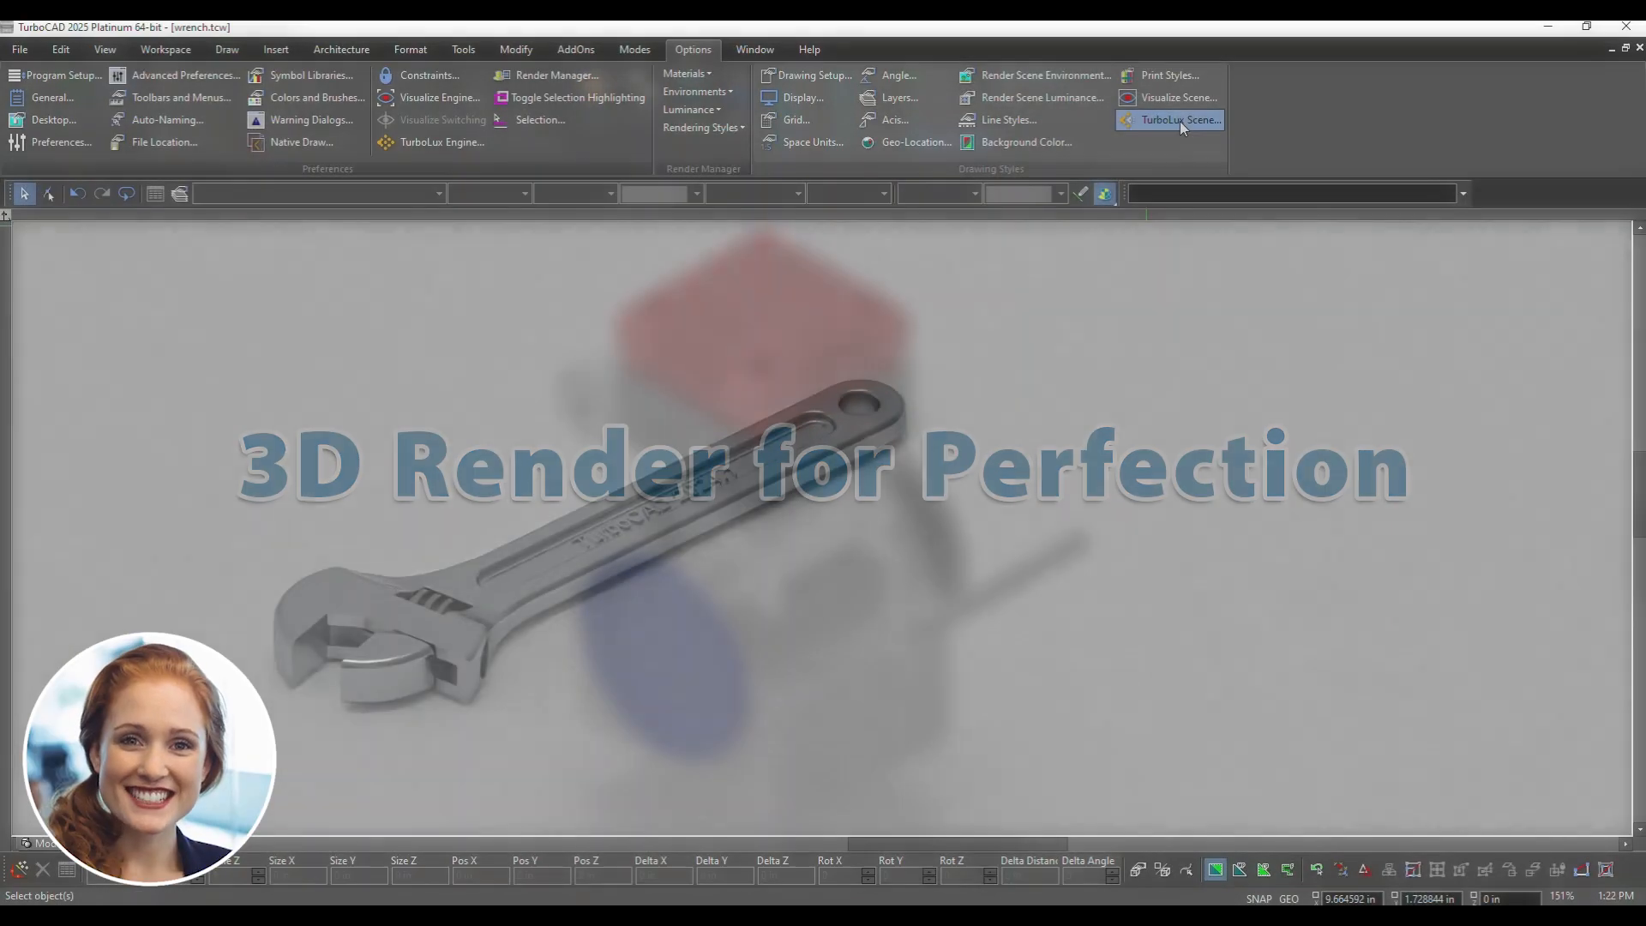
- Raise the wrench scene's TurboLux tone-mapping brightness from 0.34 to about 0.5
{"action": "left_click", "coordinate": [1178, 120]}
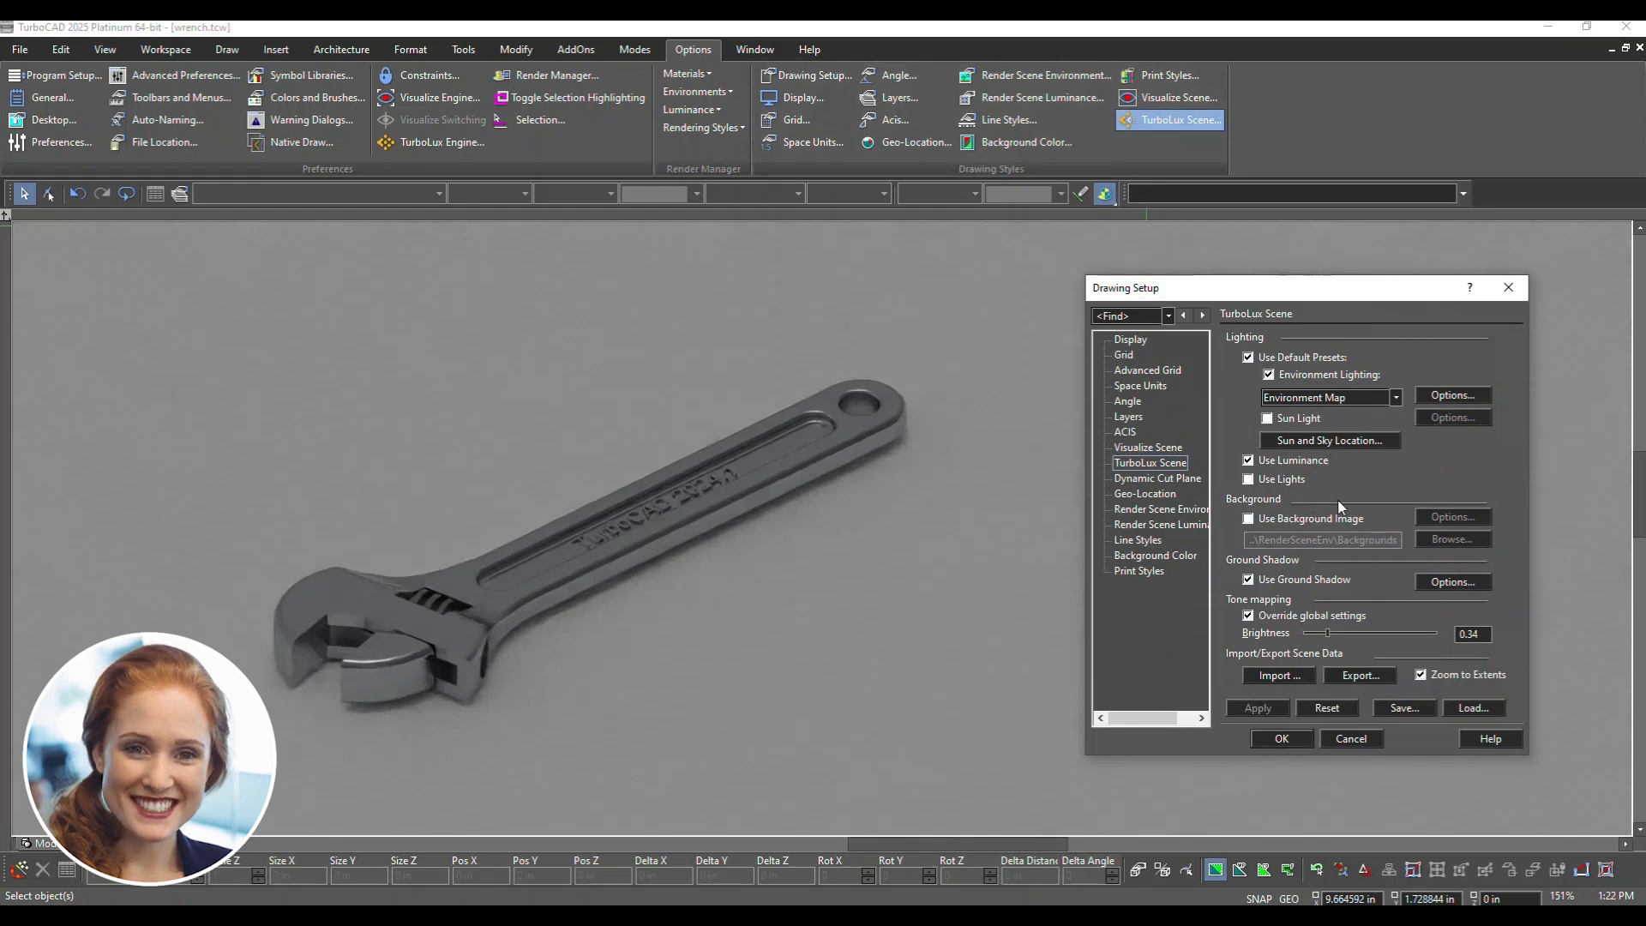
{"action": "left_click_drag", "start_coordinate": [1327, 632], "coordinate": [1370, 631]}
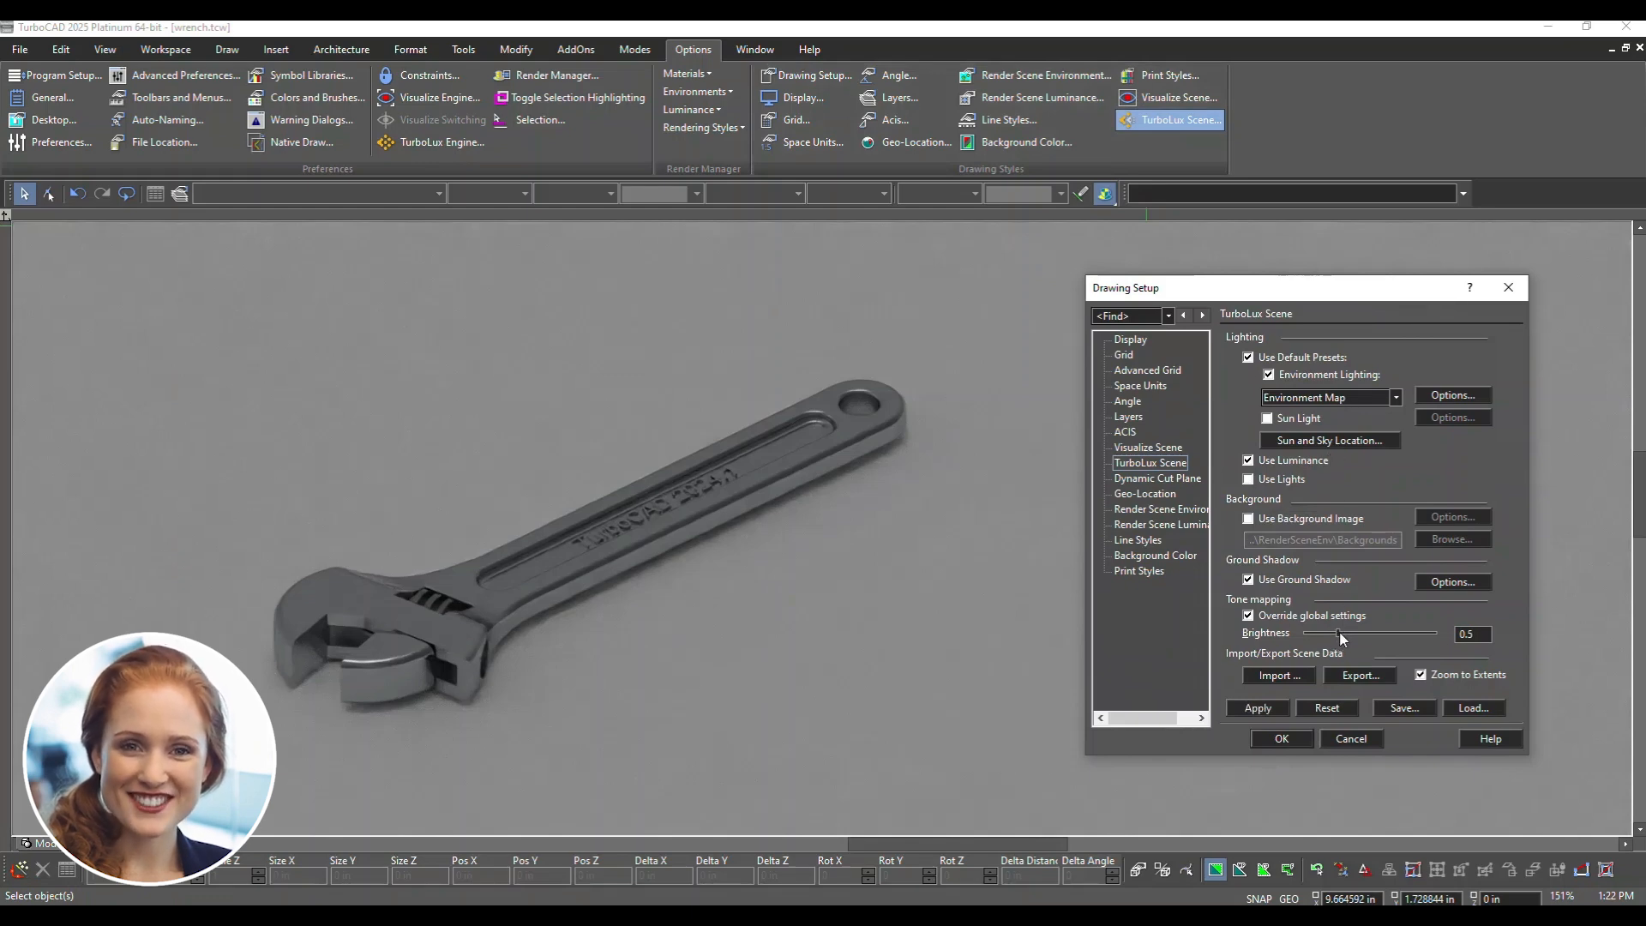
{"action": "left_click_drag", "start_coordinate": [1338, 633], "coordinate": [1408, 632]}
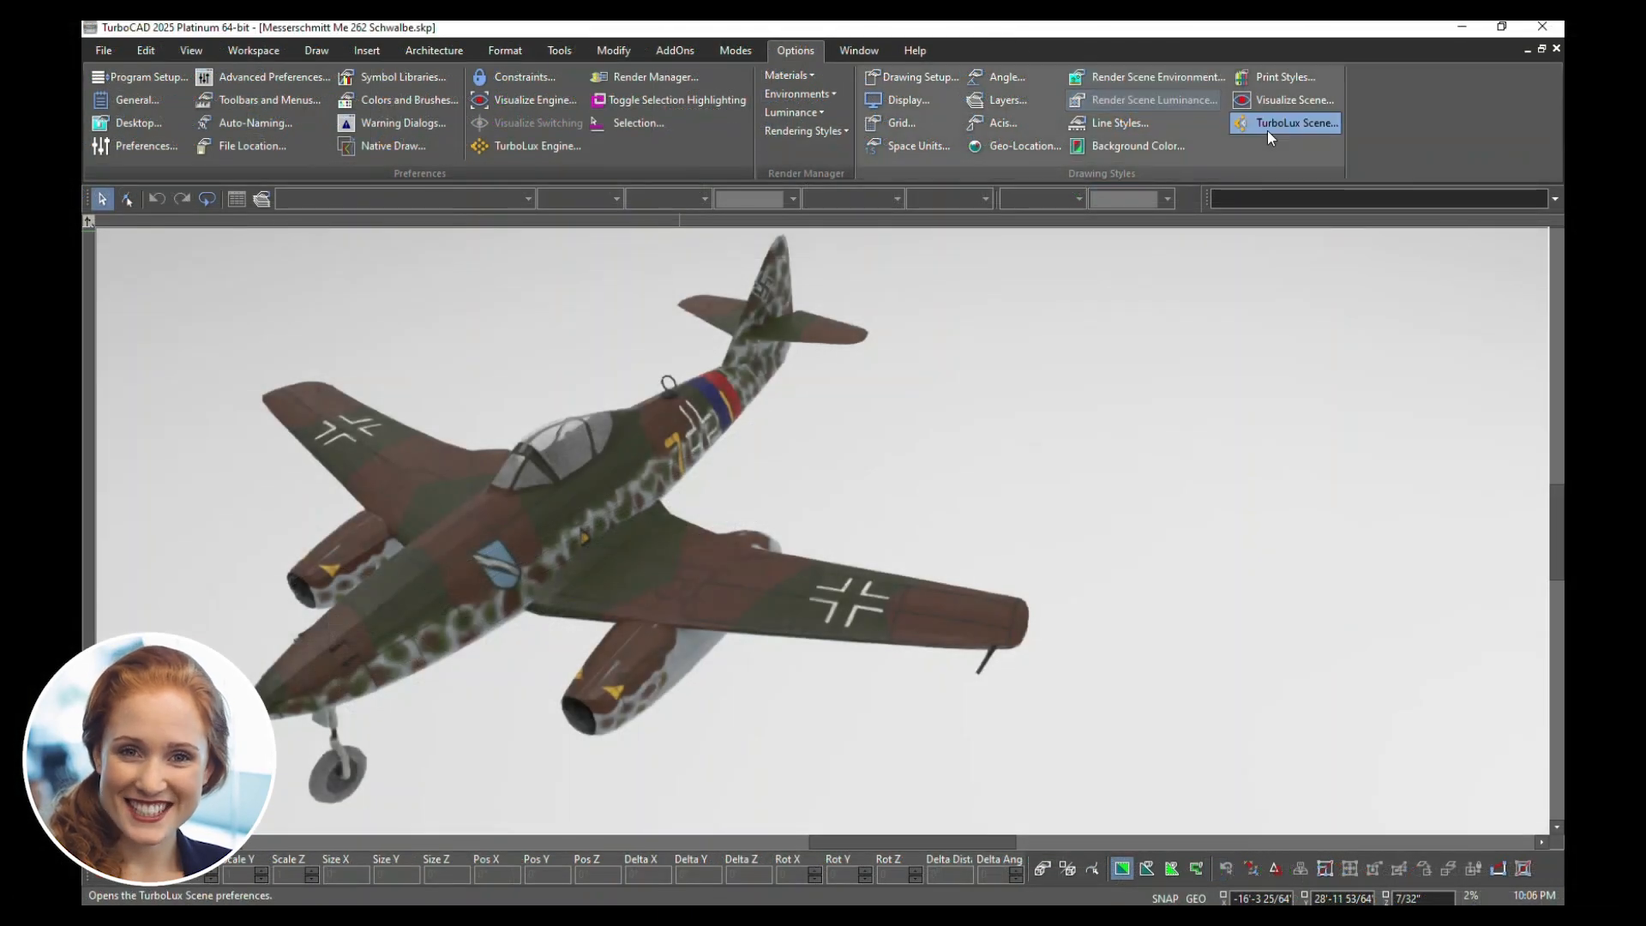
- Enable ground shadow for the aircraft with a 0.01 ground offset and render
{"action": "left_click", "coordinate": [1296, 123]}
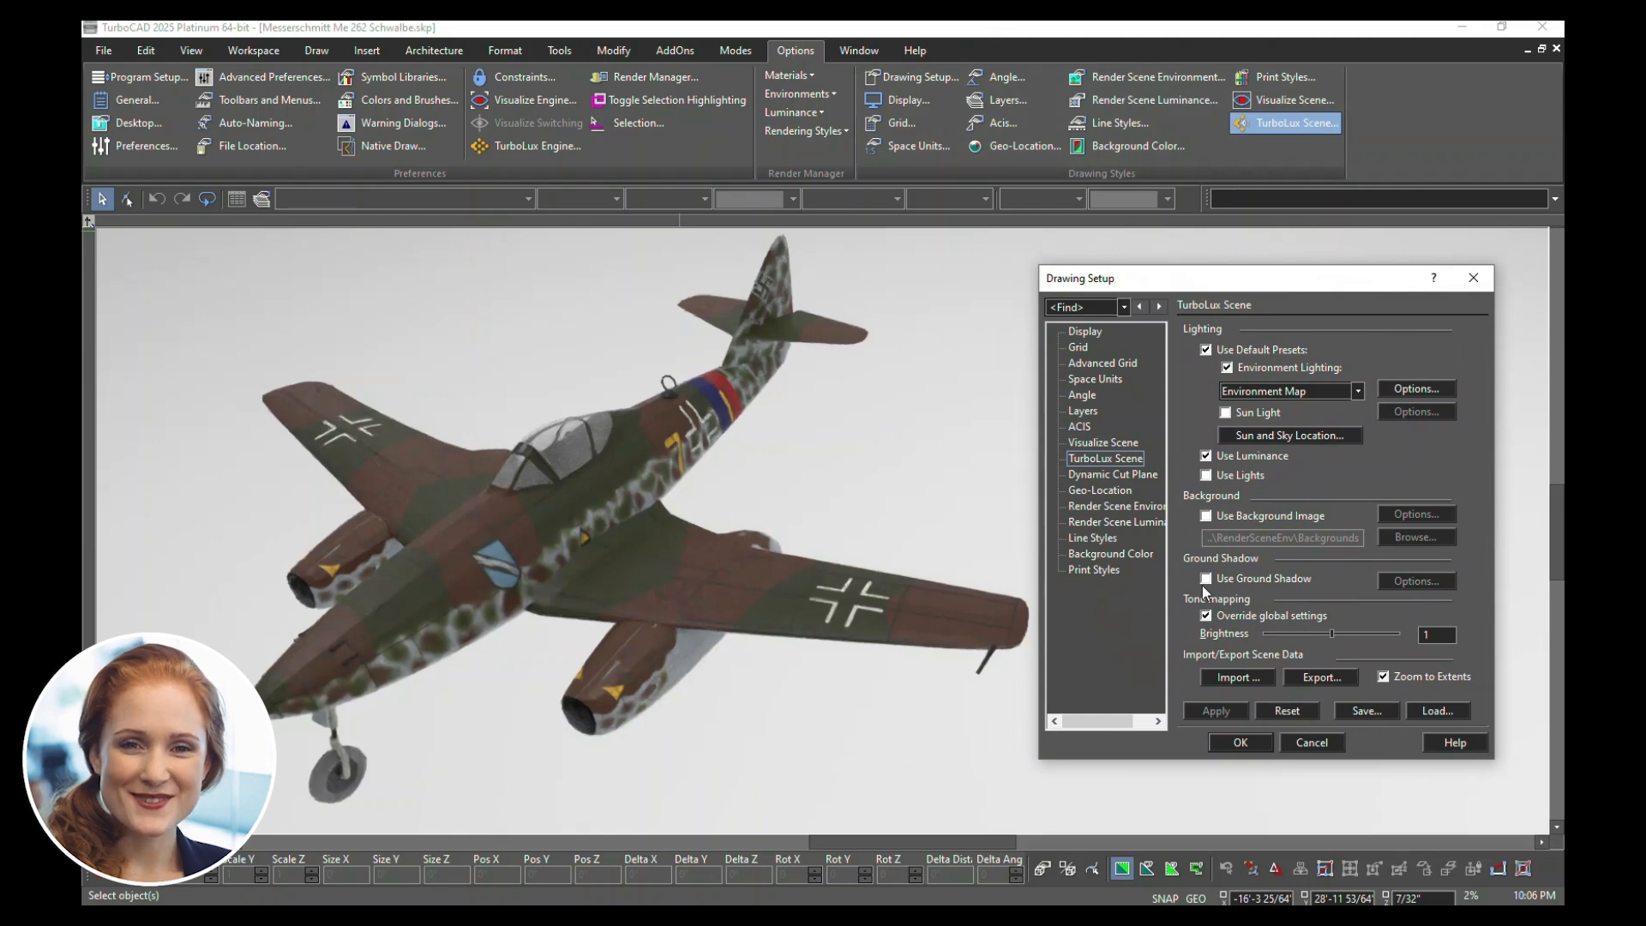
{"action": "left_click", "coordinate": [1206, 579]}
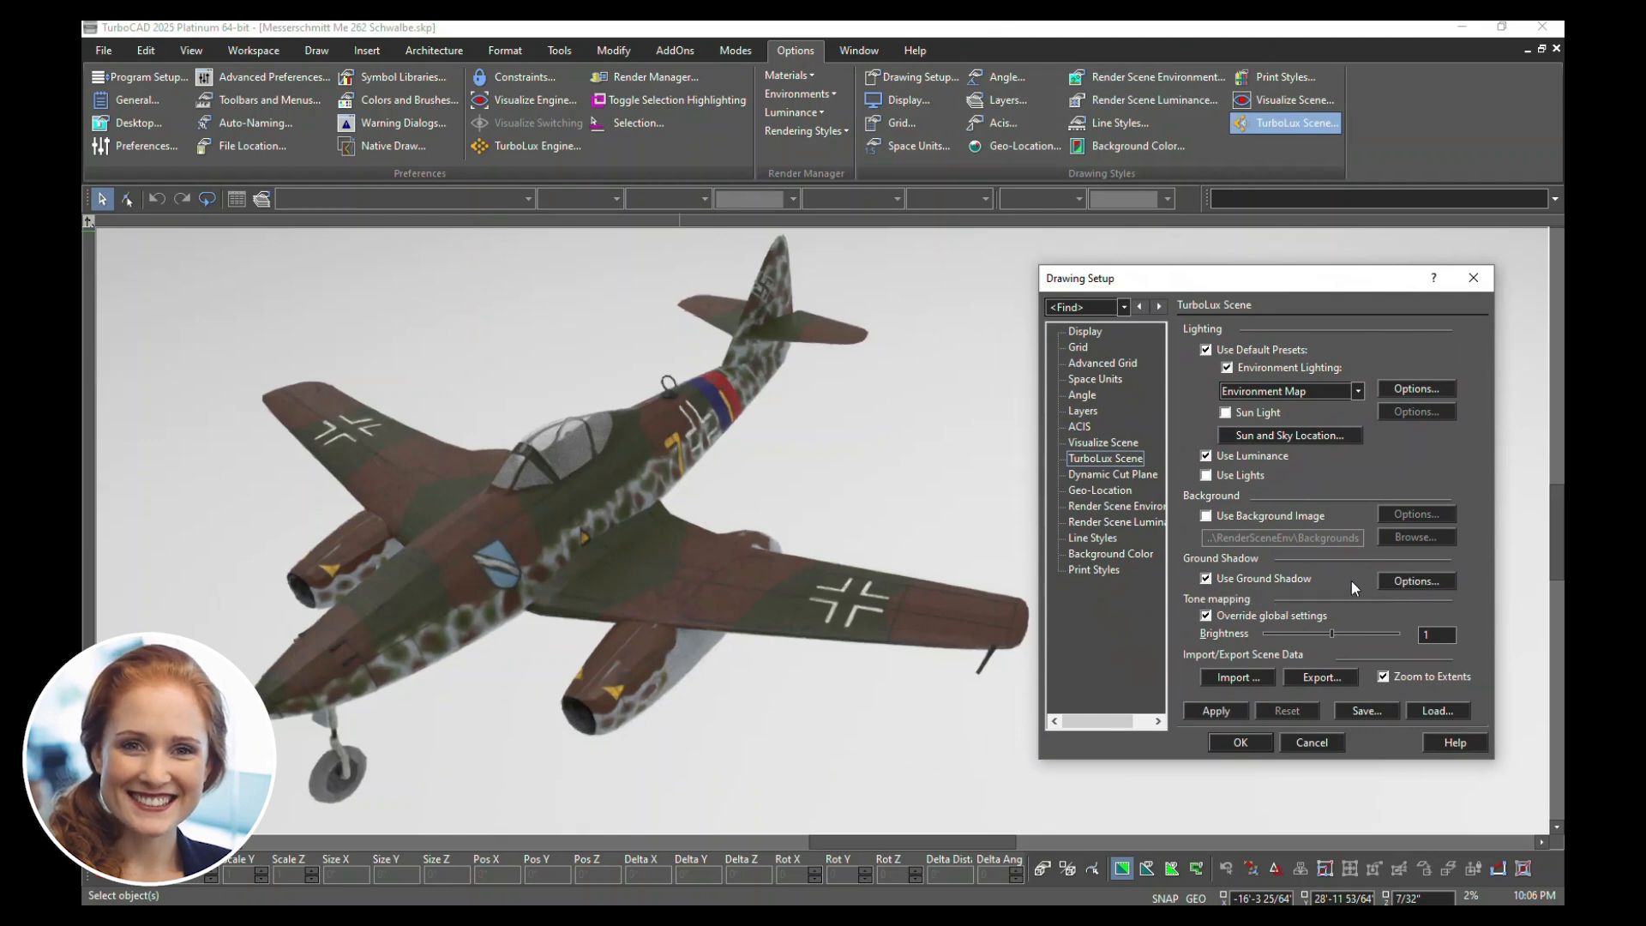
{"action": "left_click", "coordinate": [1415, 581]}
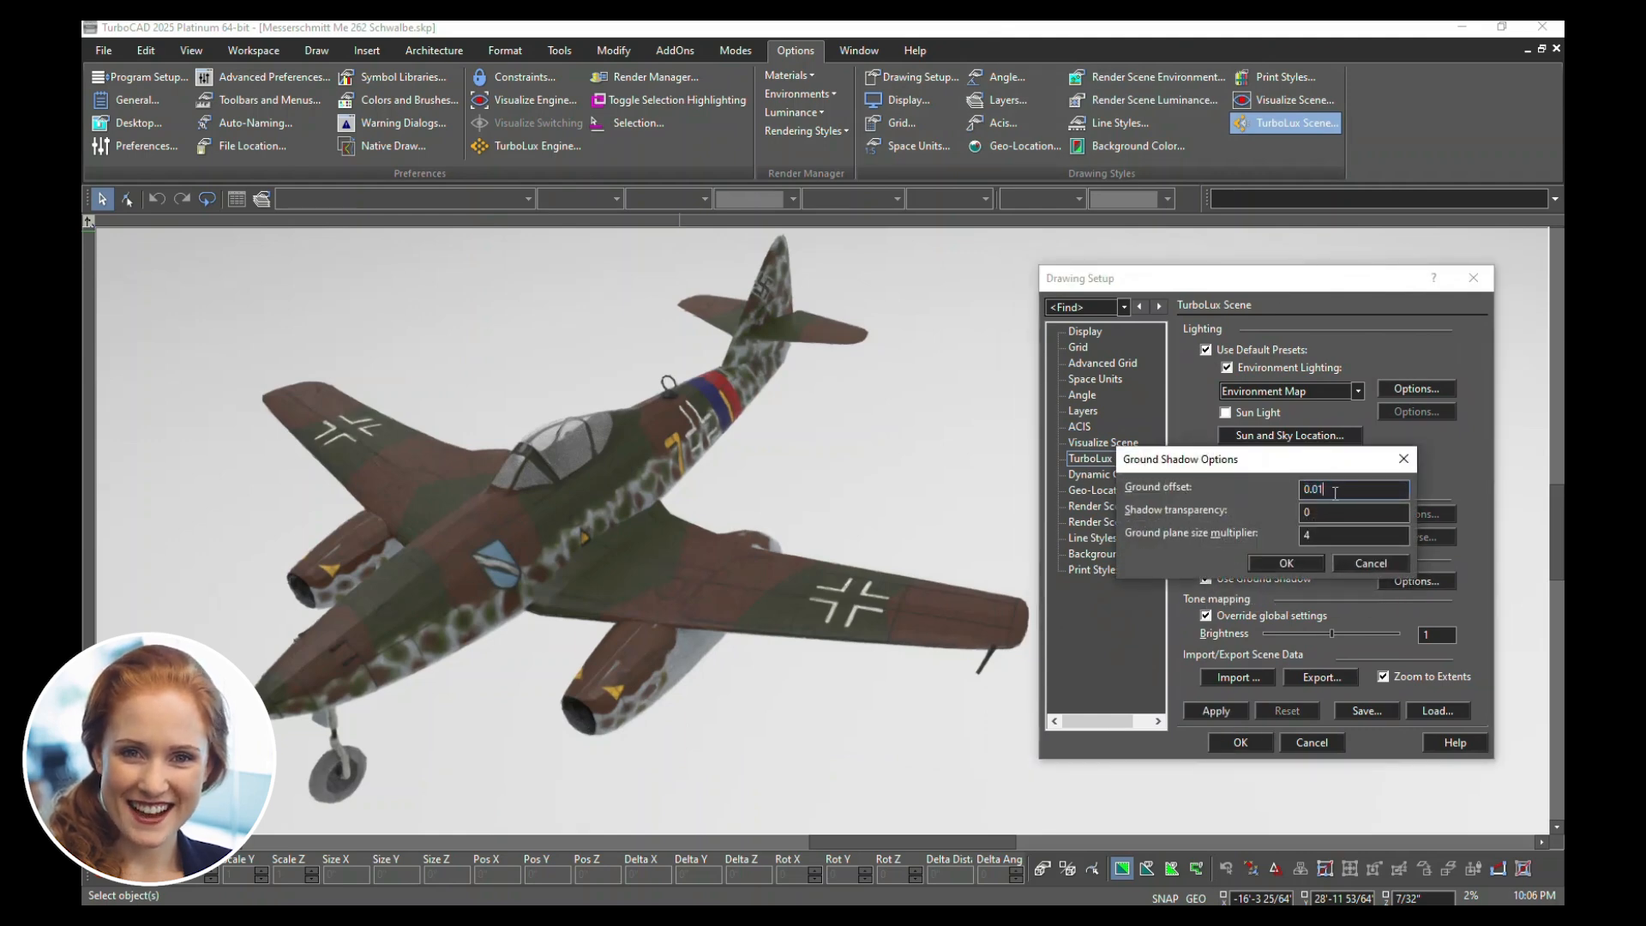
{"action": "left_click", "coordinate": [1285, 563]}
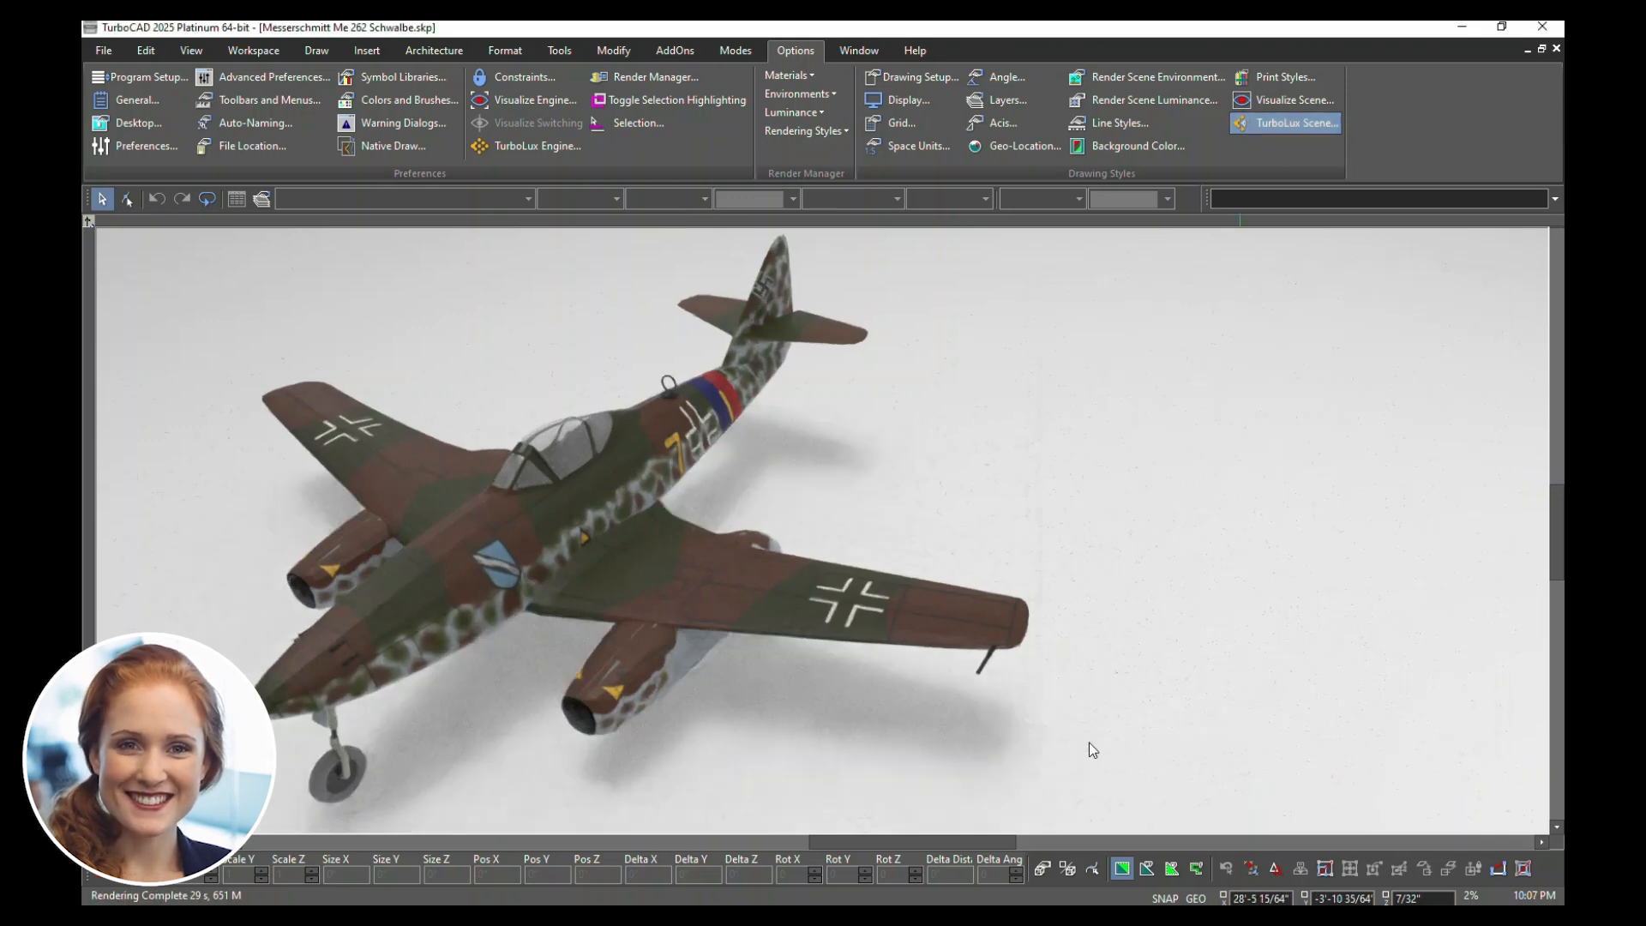
{"action": "mouse_move", "coordinate": [889, 731]}
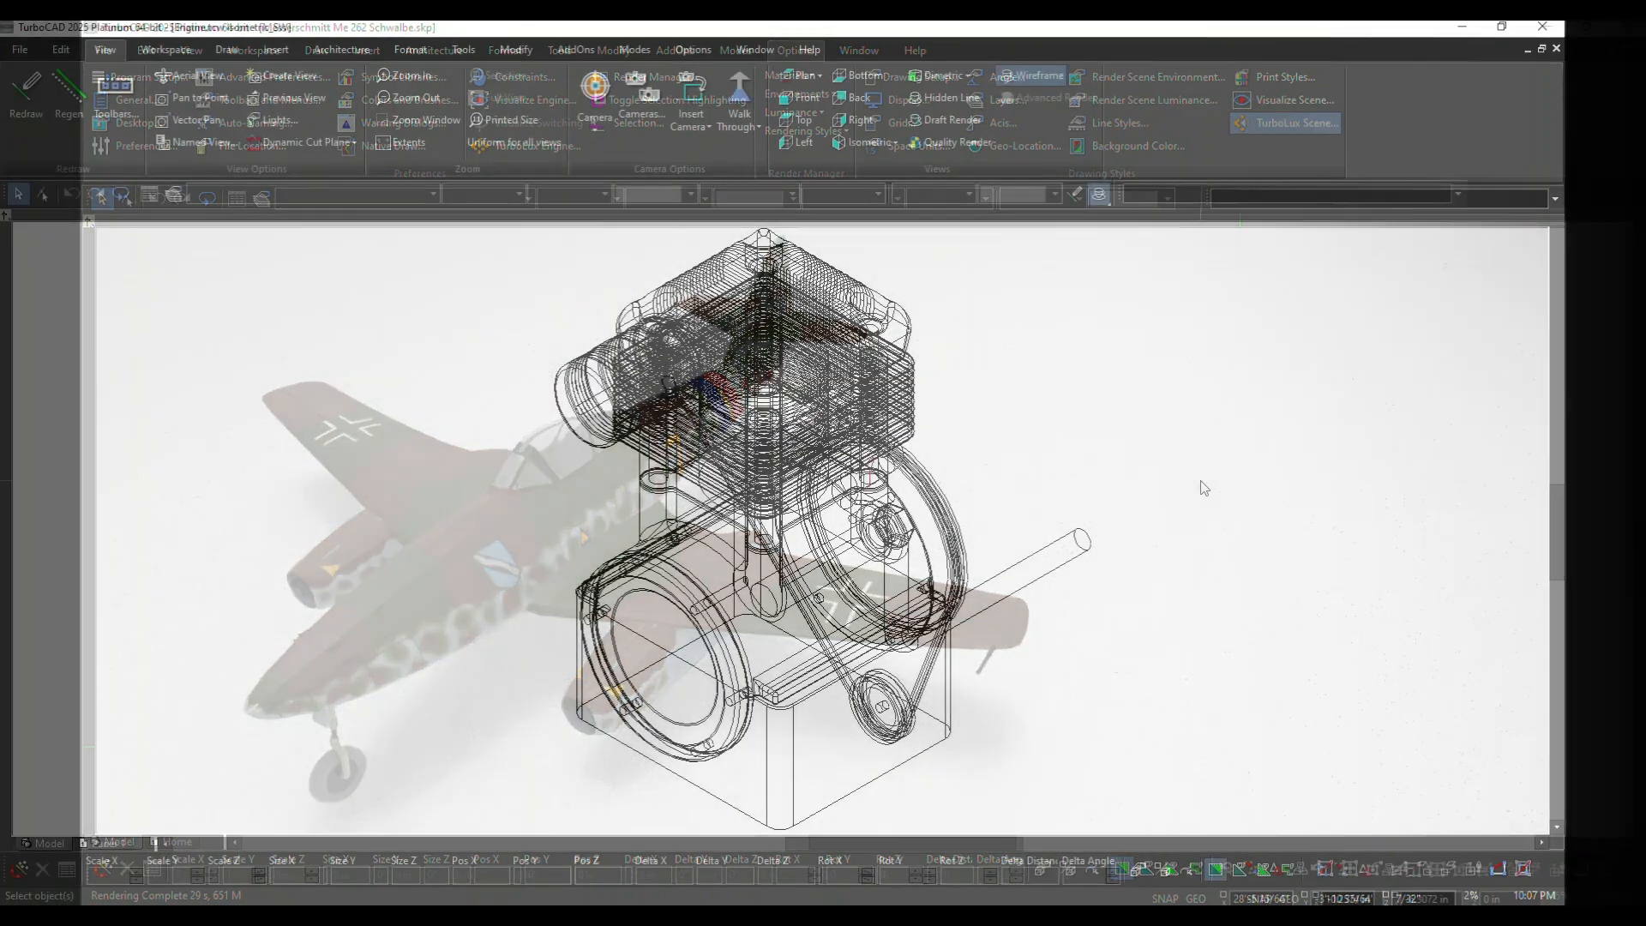
- Switch the engine drawing from wireframe to Quality Rendering via the right-click toolbar
{"action": "right_click", "coordinate": [1205, 483]}
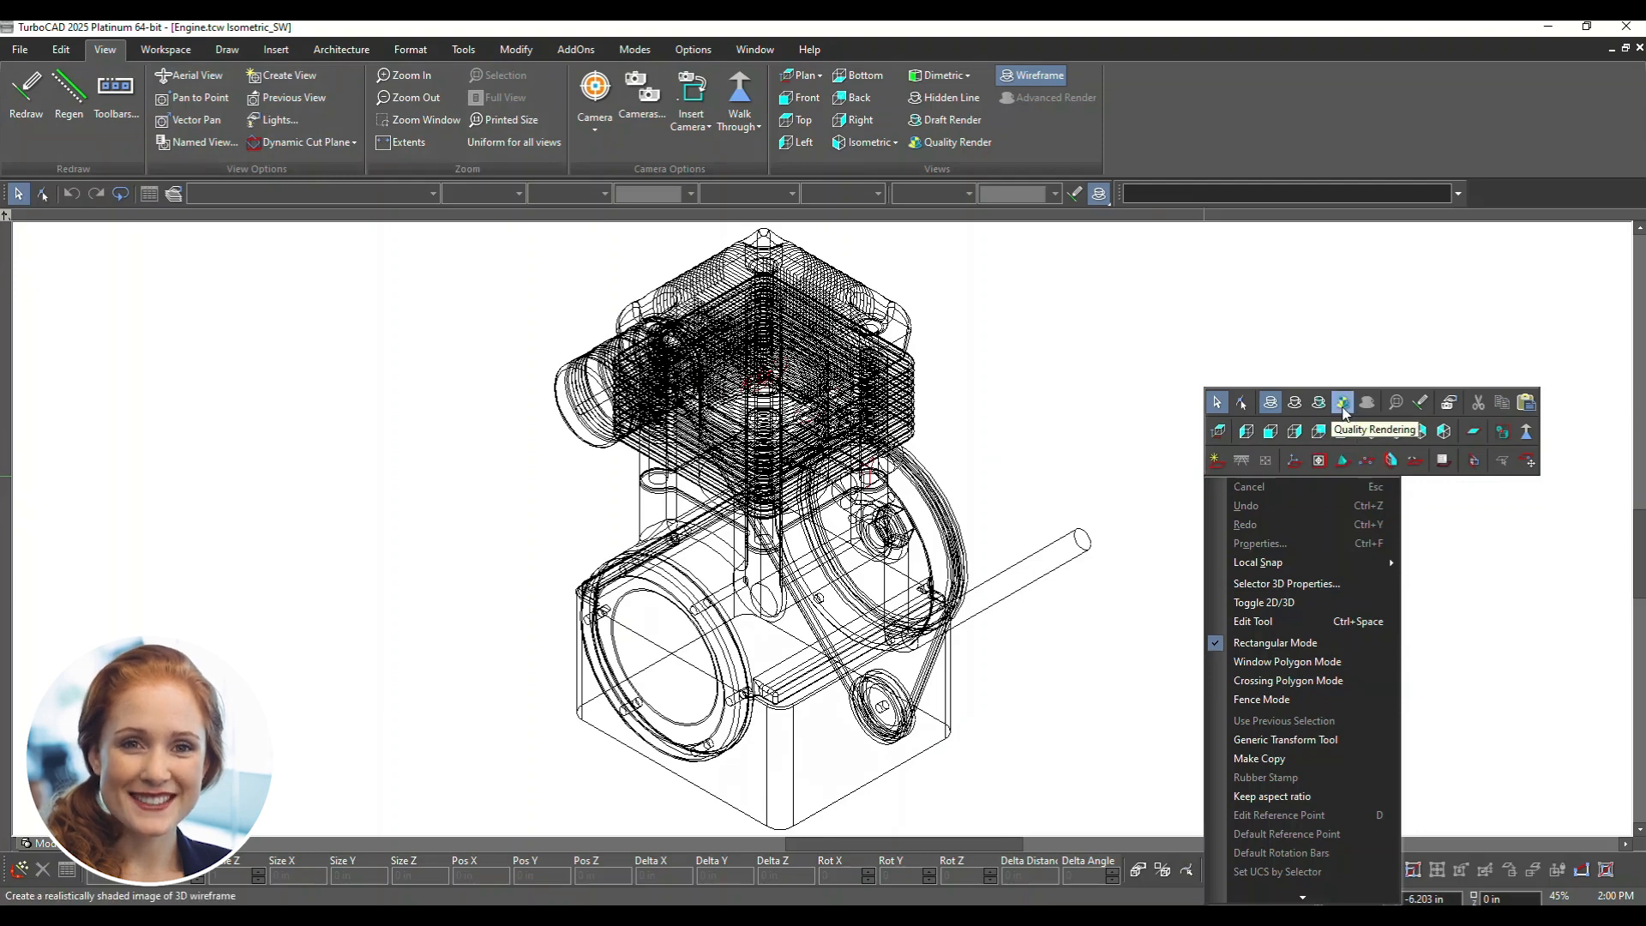
{"action": "left_click", "coordinate": [1342, 402]}
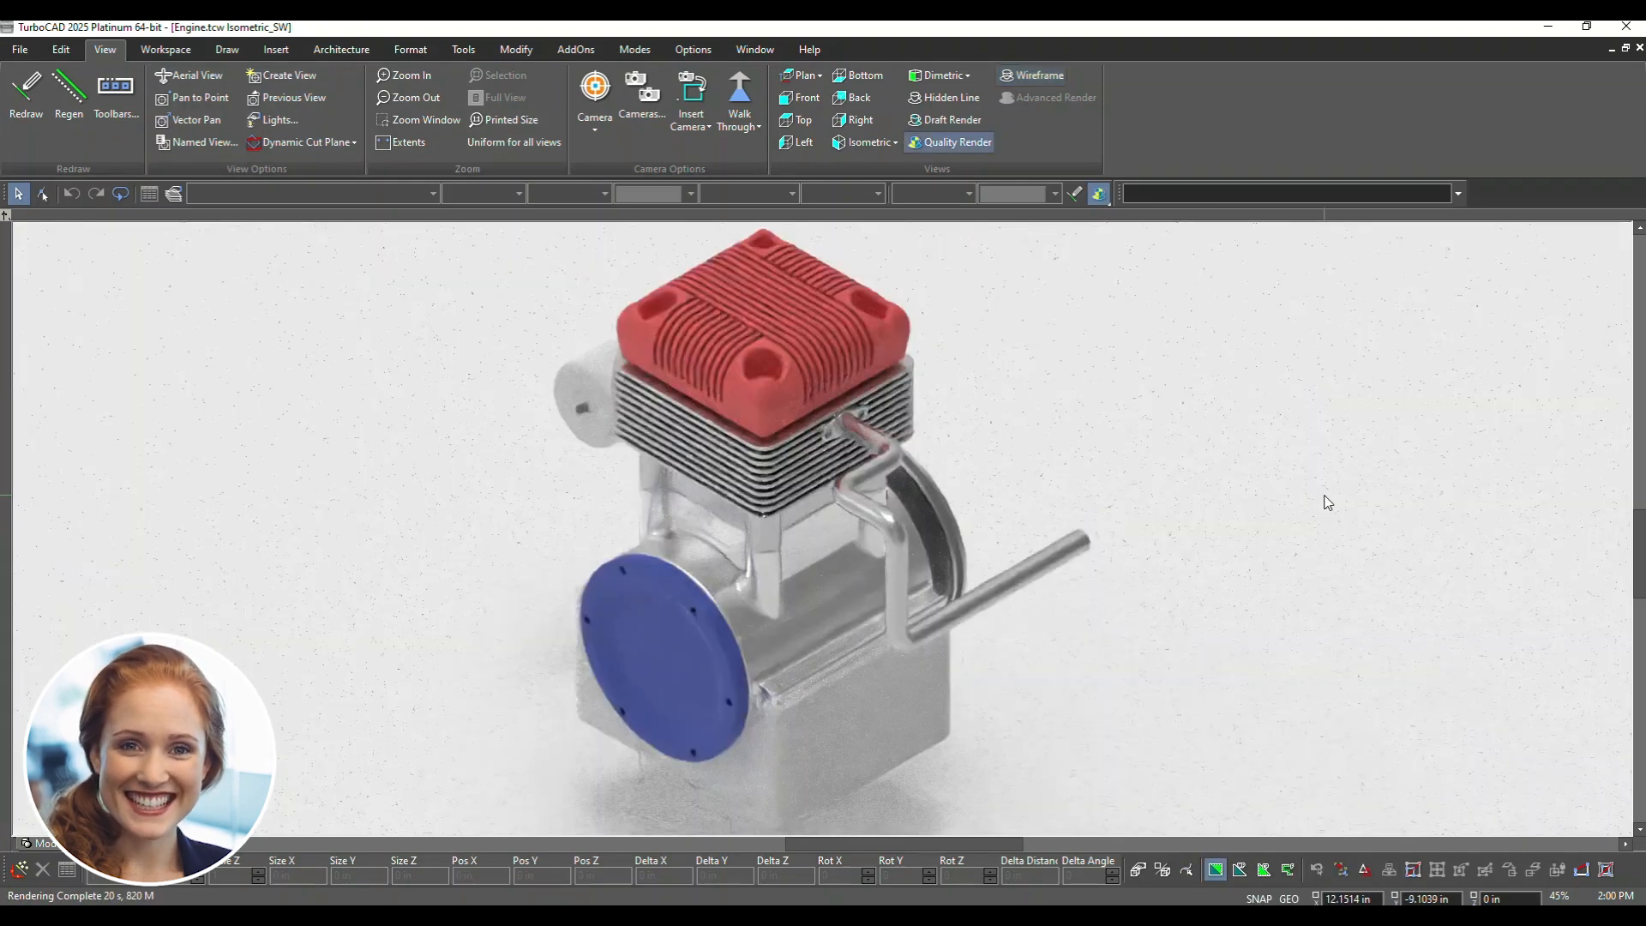